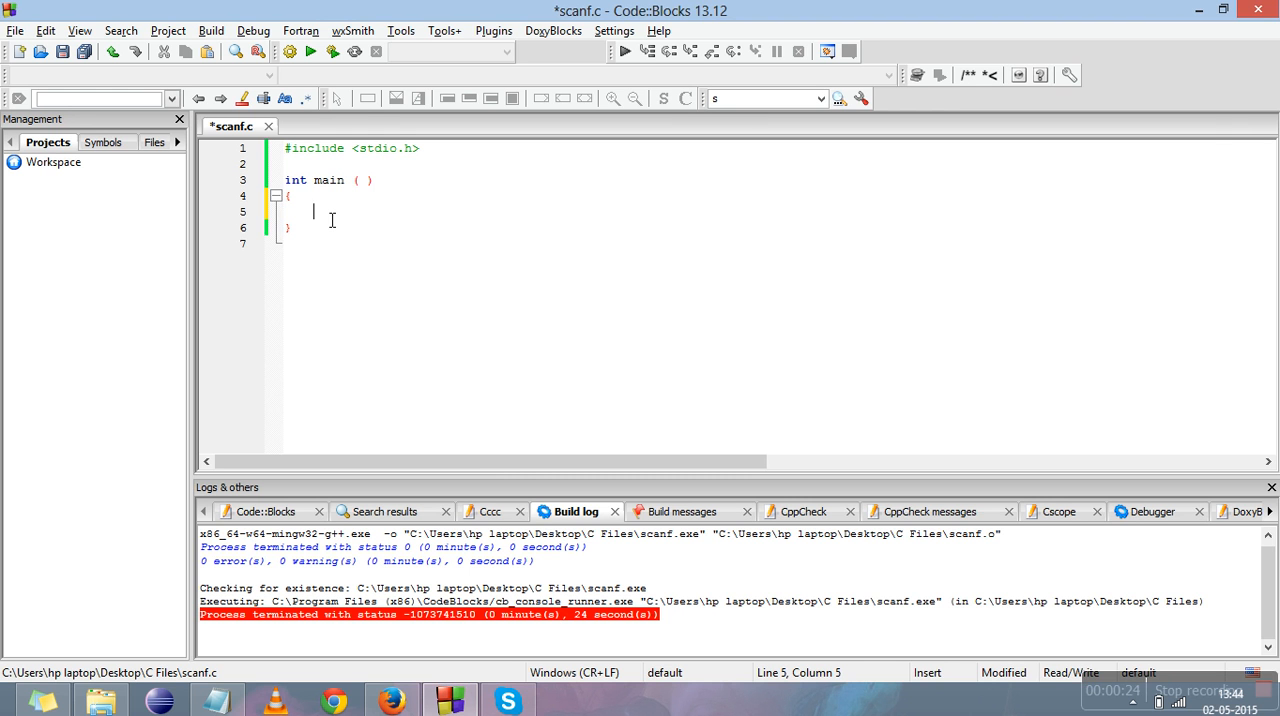
- Declare 'int a;' and add printf("enter input"); inside main
{"action": "type", "text": "int a"}
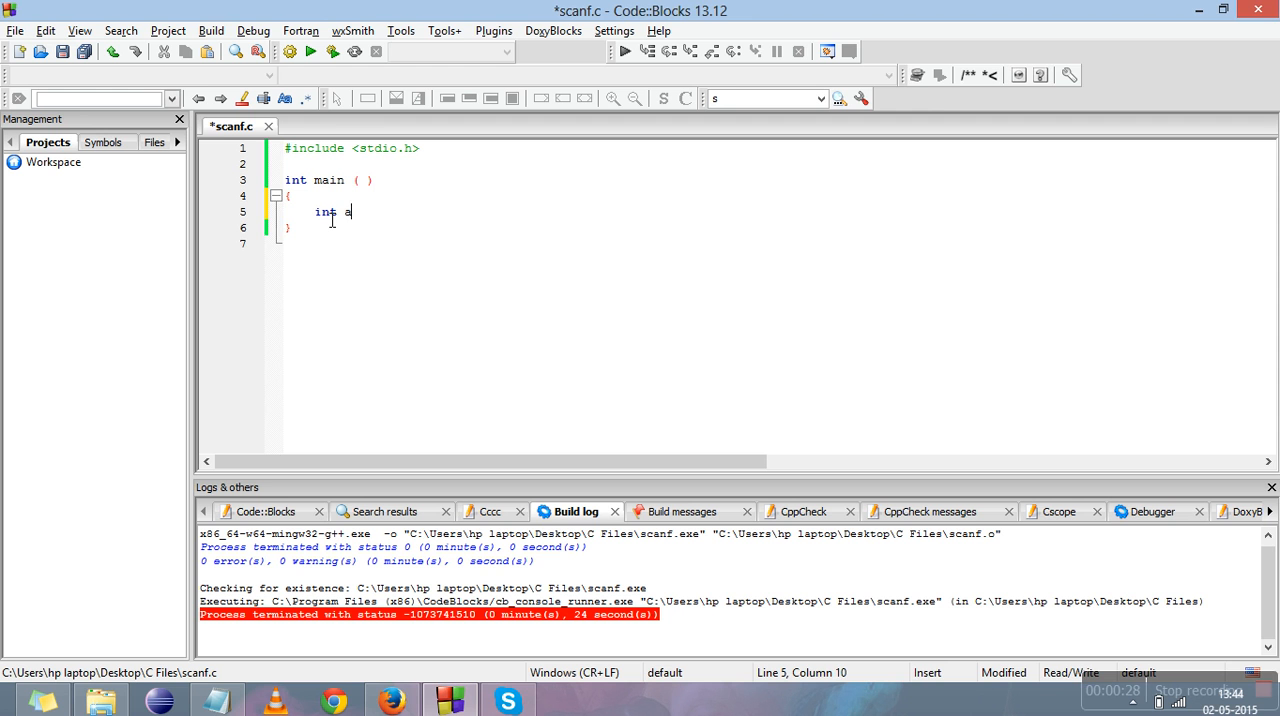
{"action": "type", "text": ";"}
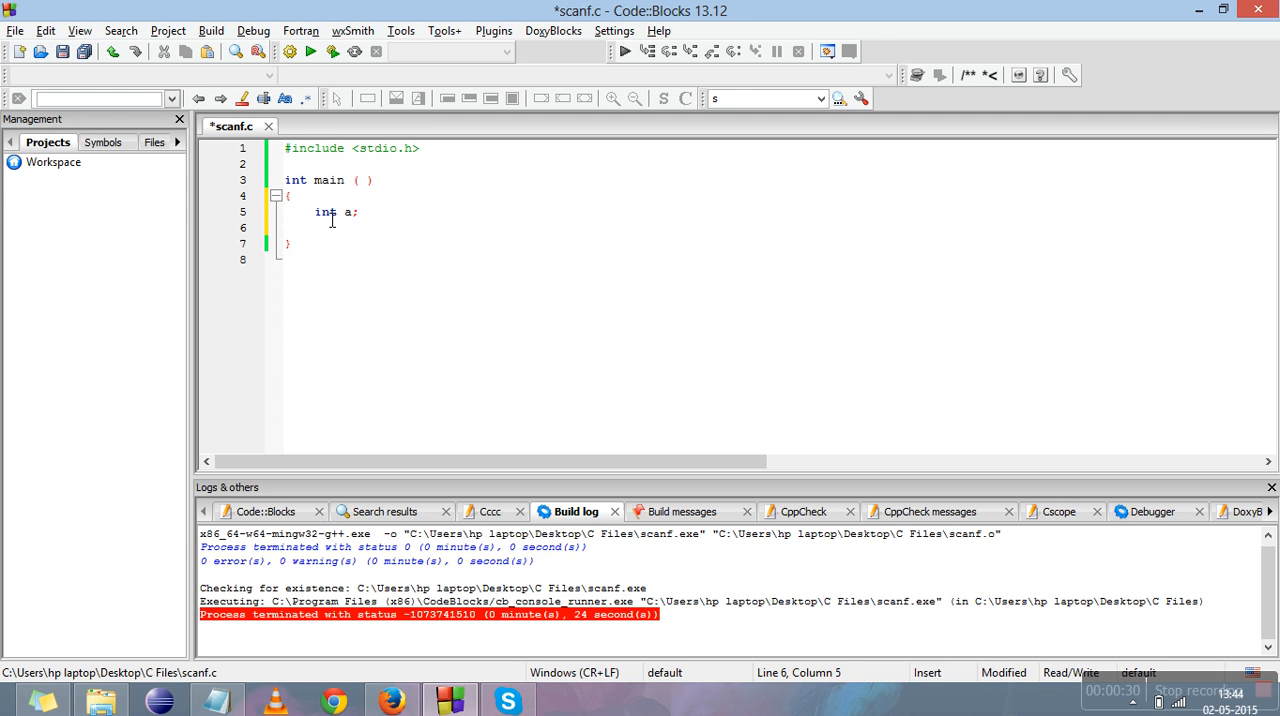
{"action": "type", "text": "printf ()"}
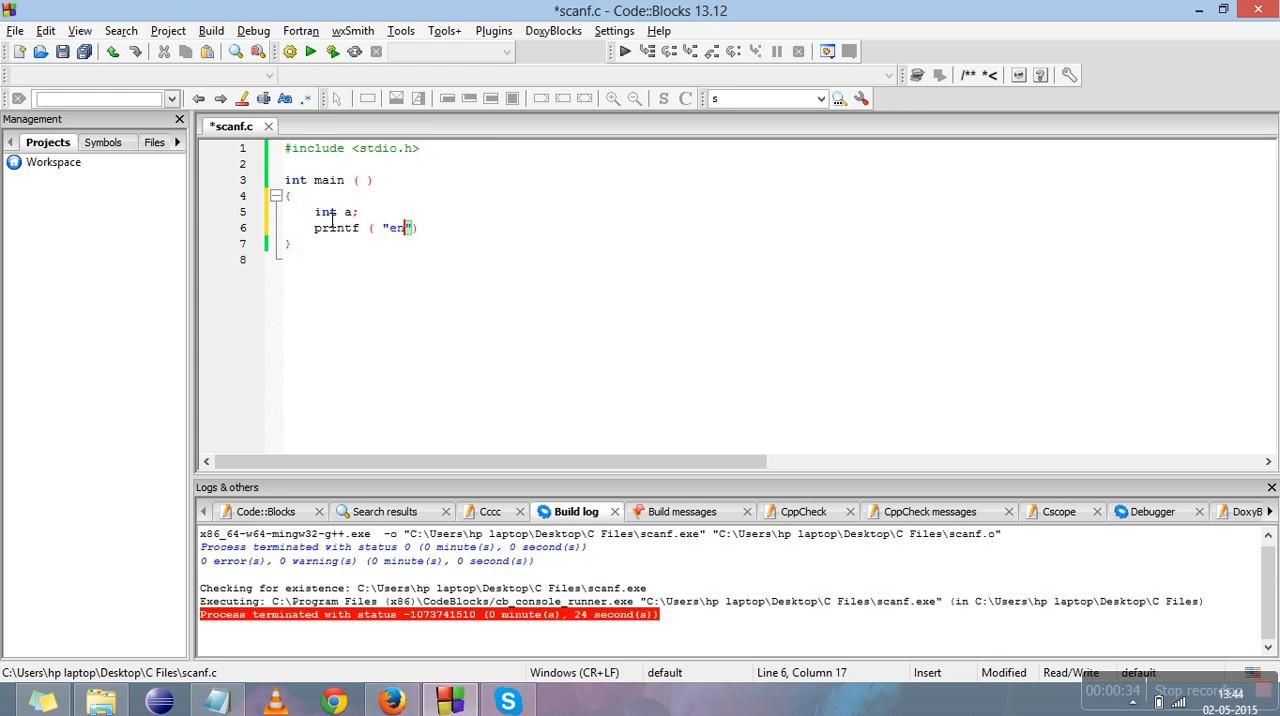
{"action": "type", "text": "nter input"}
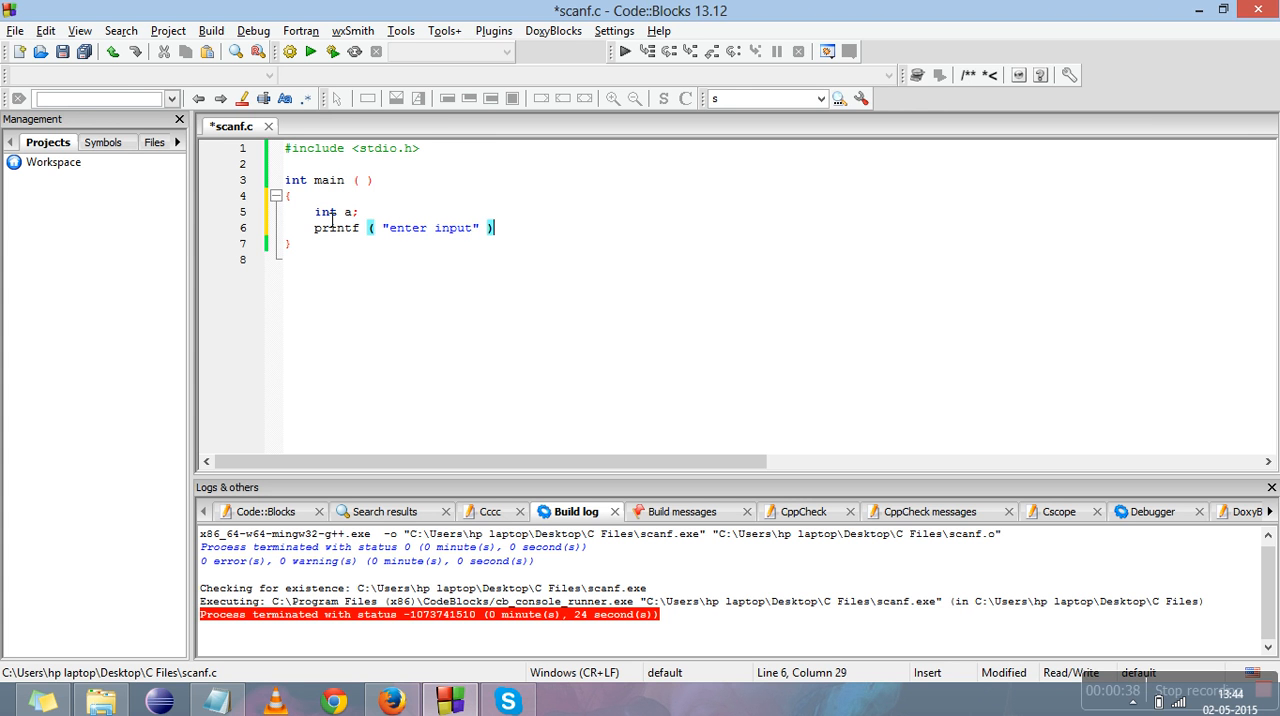
{"action": "type", "text": ";"}
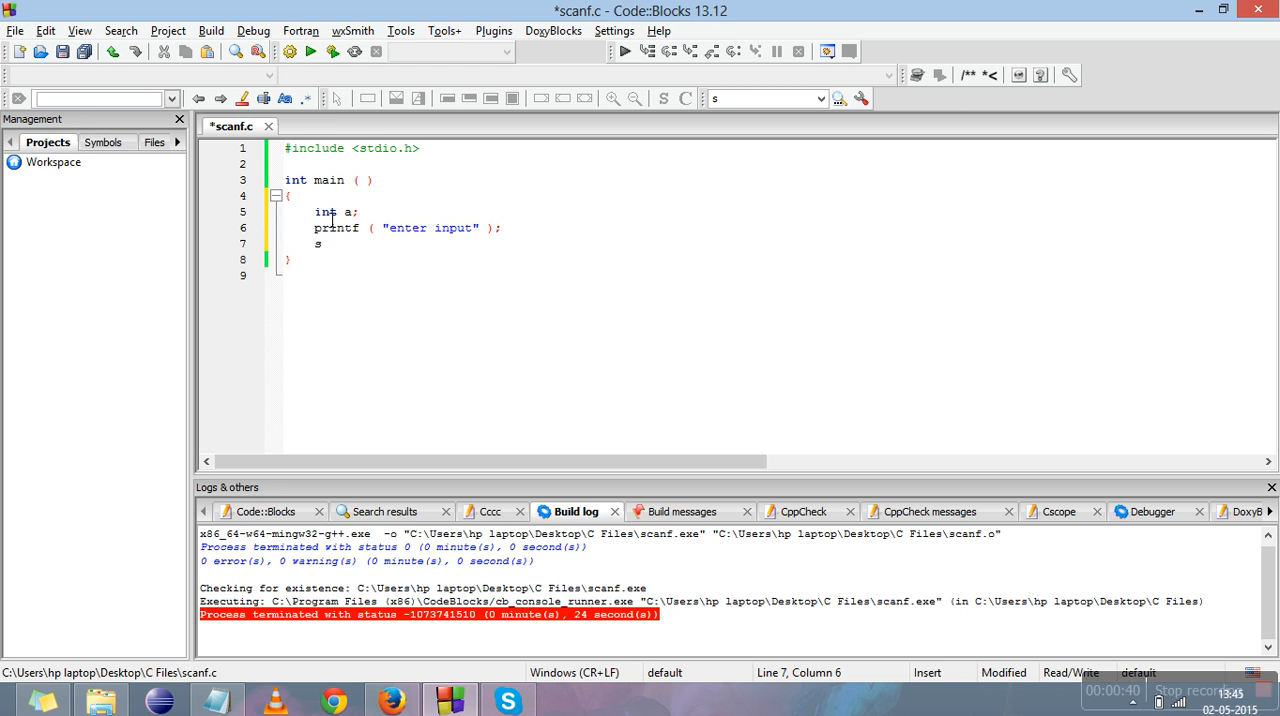
- Add the statement scanf("%d", &a); to read the integer into a
{"action": "type", "text": "canf ( \"%"}
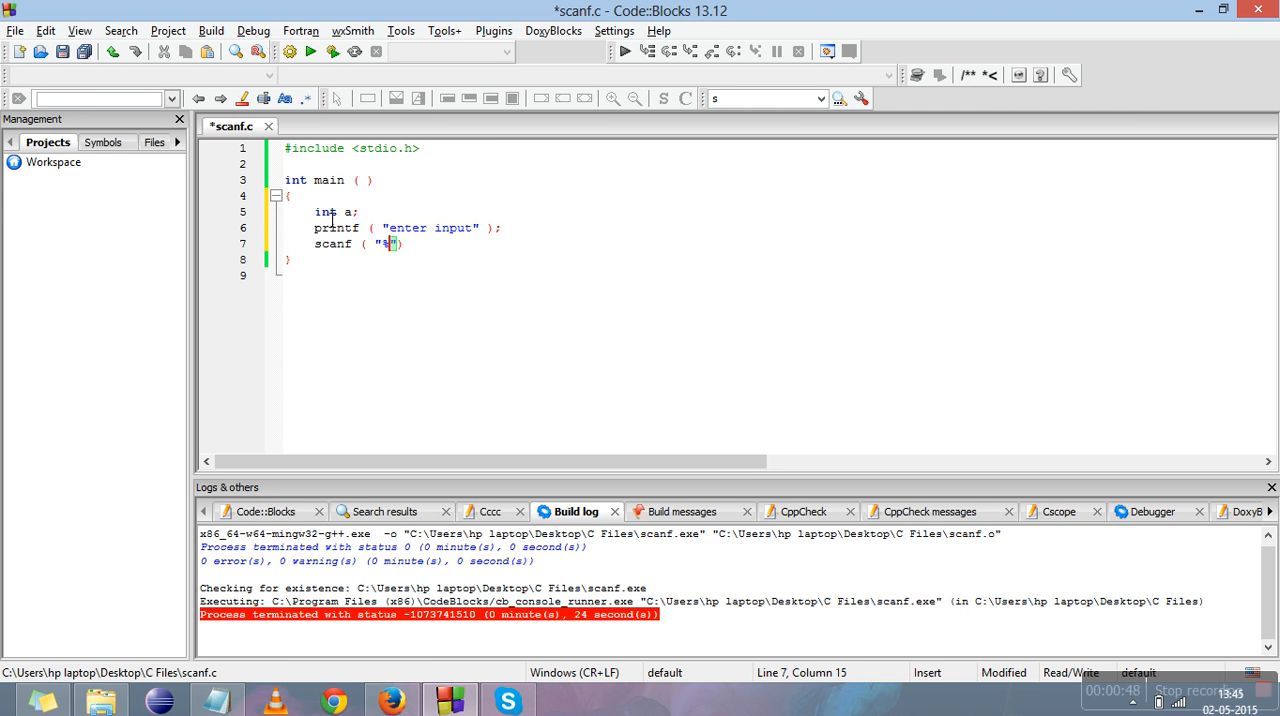
{"action": "type", "text": "d"}
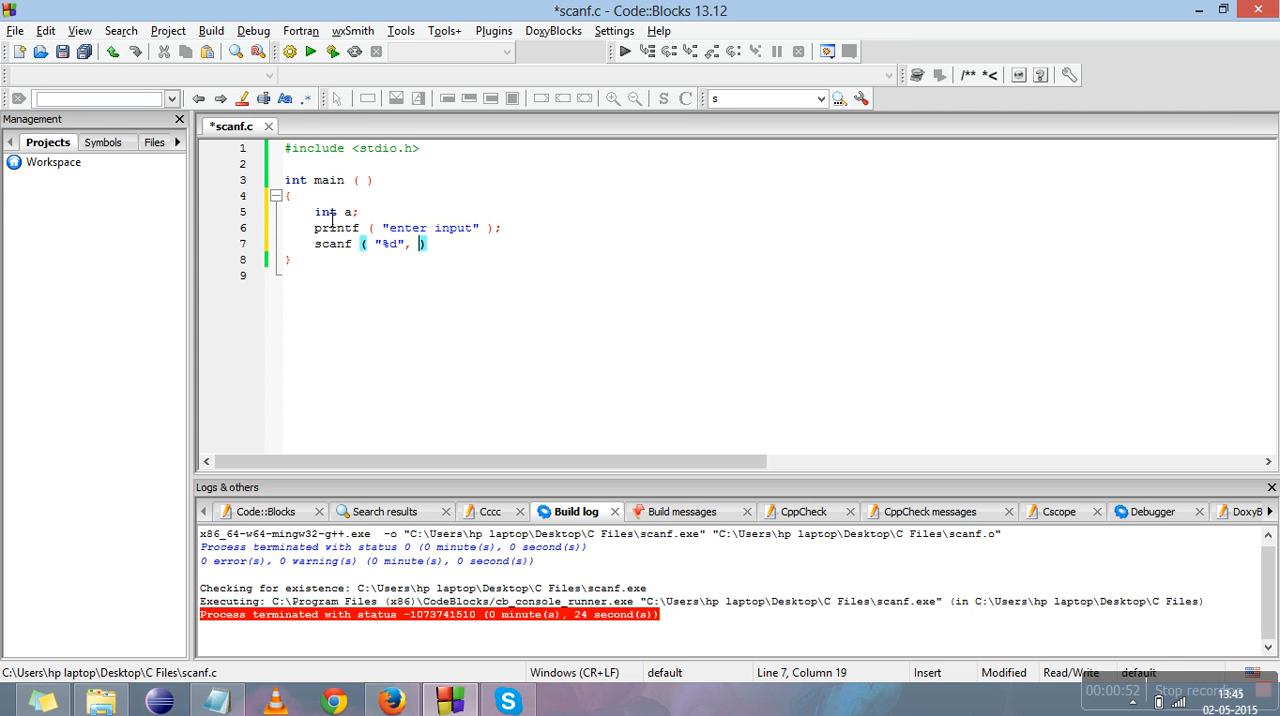
{"action": "type", "text": "&a"}
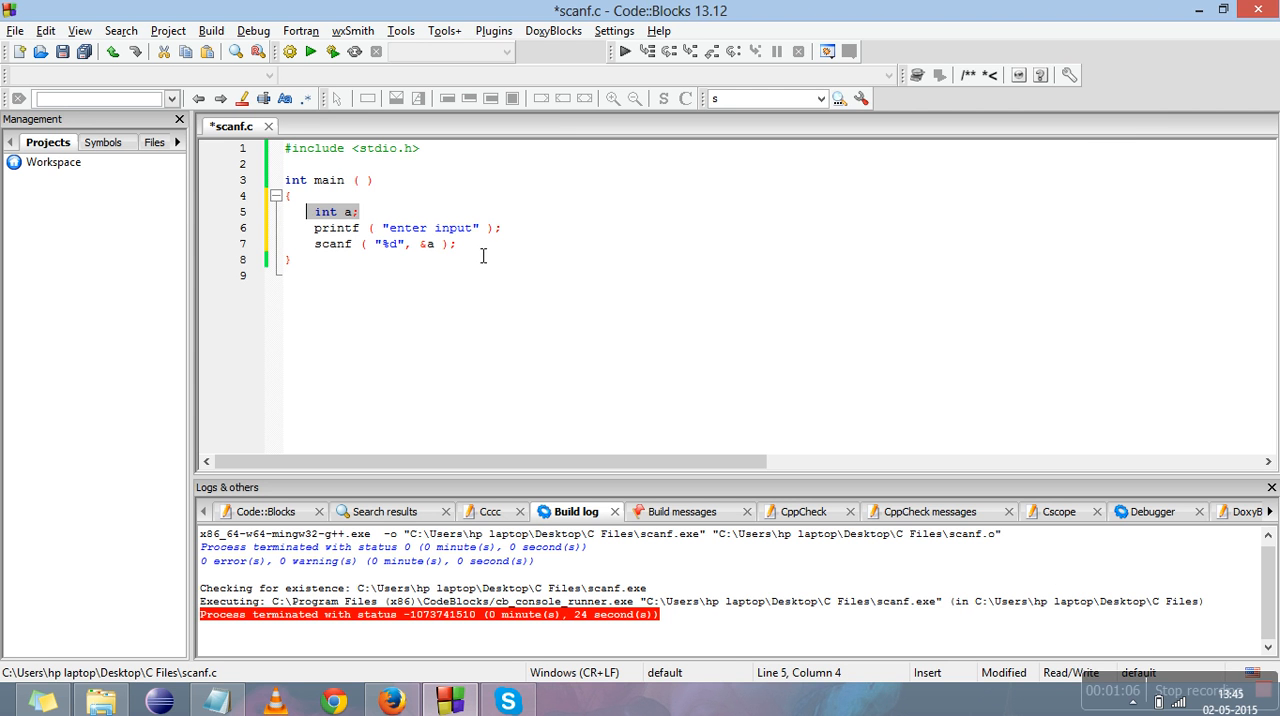
- Type printf("a = %d", a) after the scanf line
{"action": "type", "text": "printf ( \"a"}
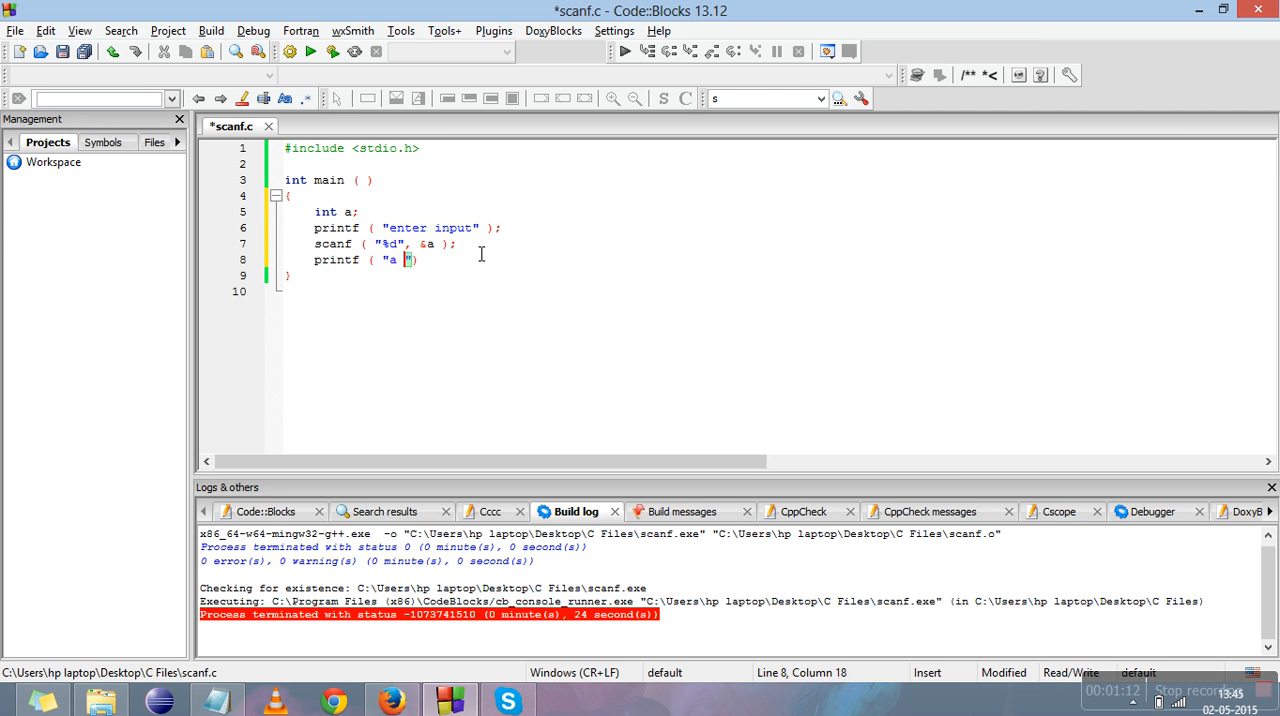
{"action": "type", "text": "= %d"}
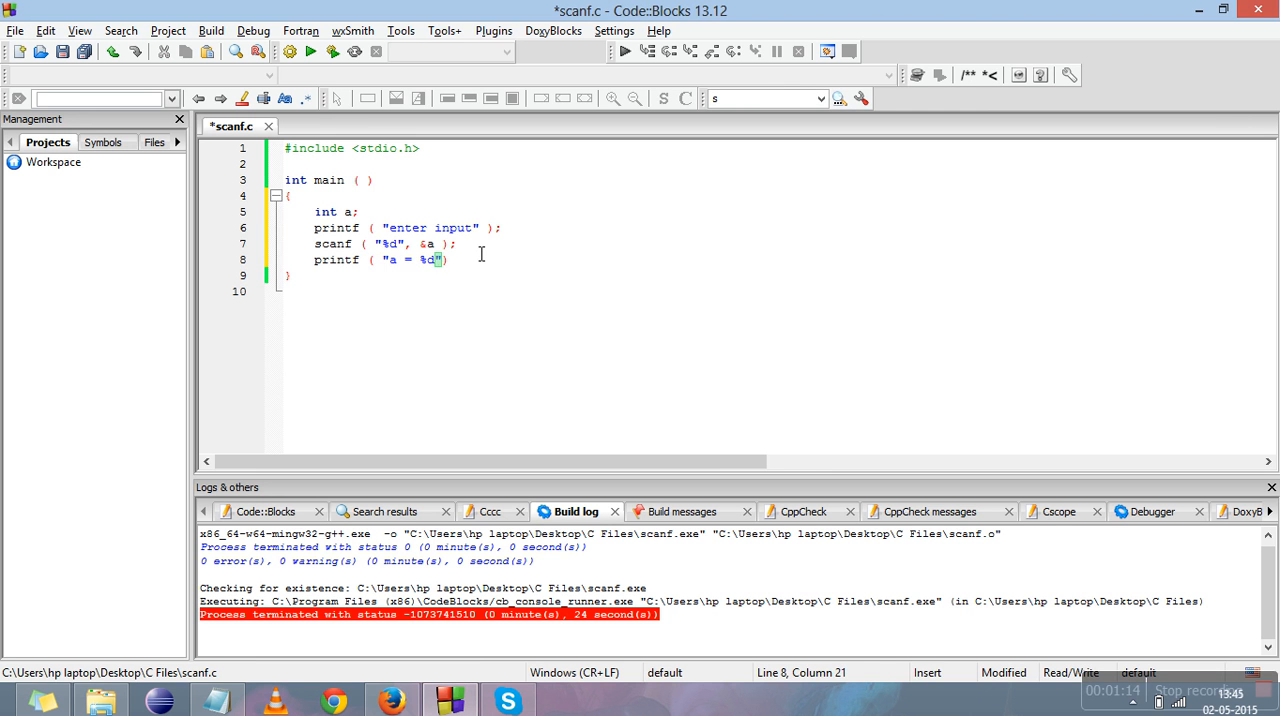
{"action": "type", "text": ", a"}
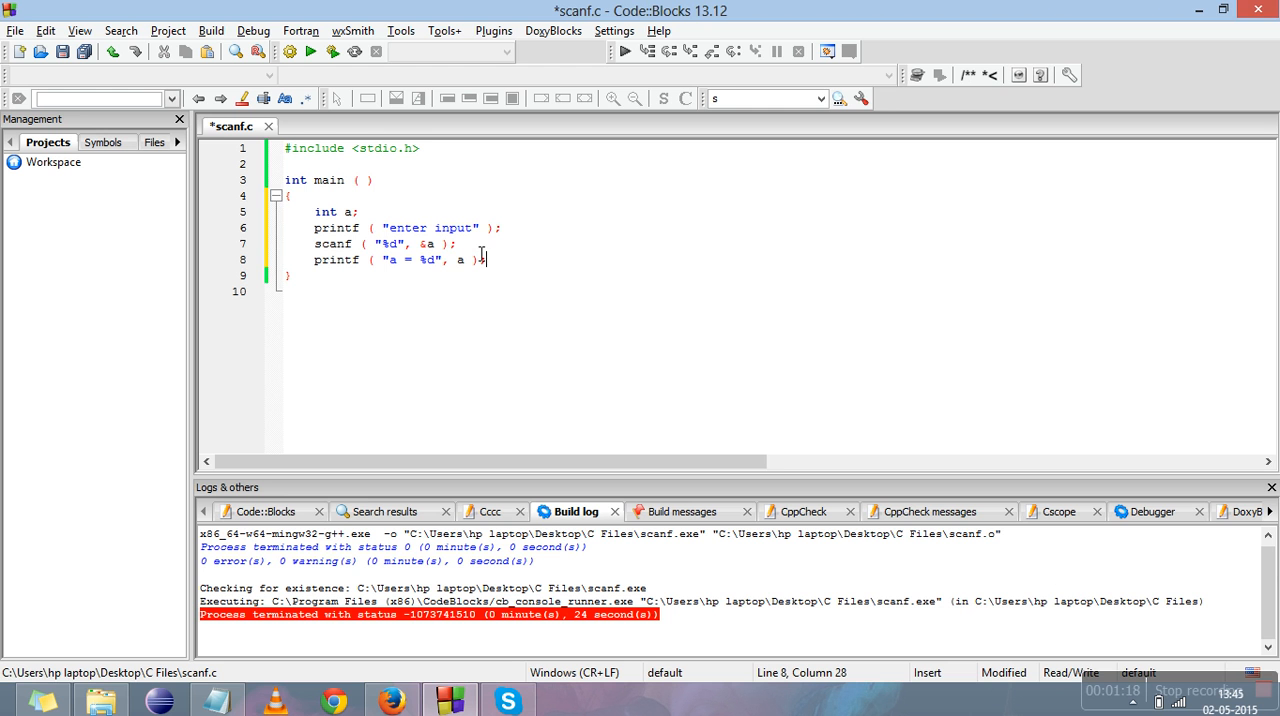
{"action": "mouse_move", "coordinate": [420, 234]}
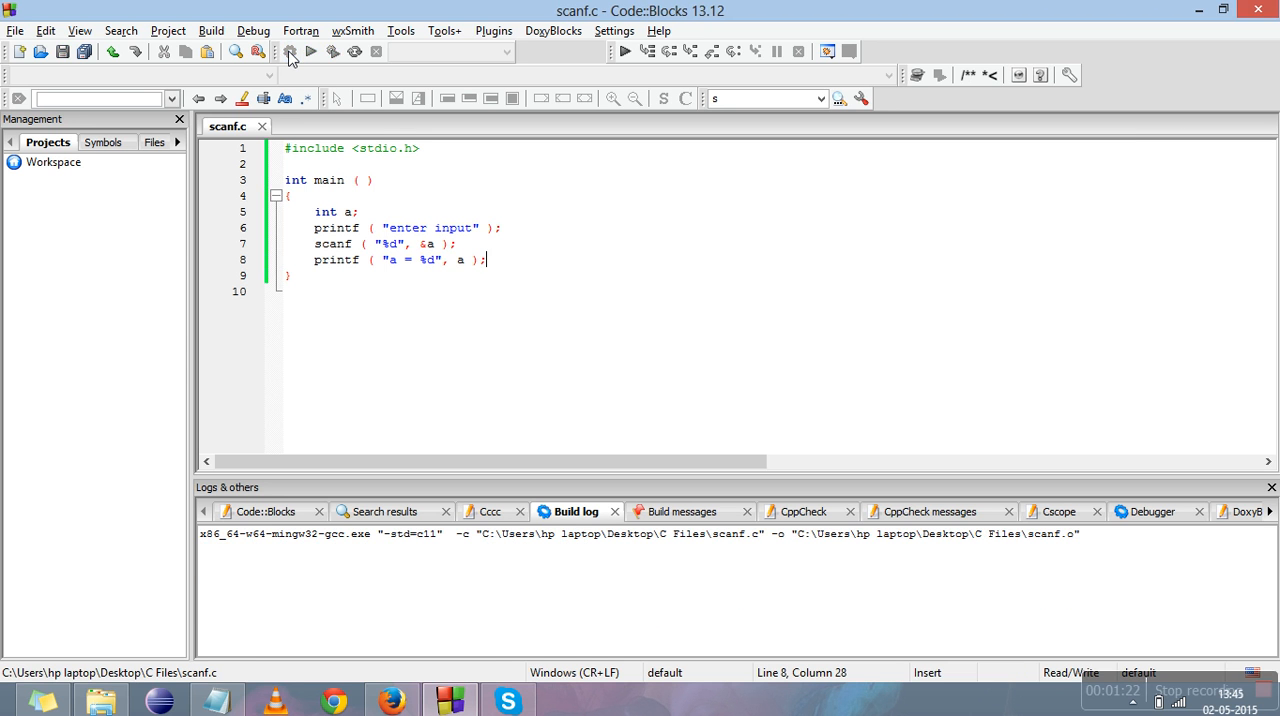
- Build and run scanf.c, entering 5 to get "a = 5"
{"action": "left_click", "coordinate": [310, 51]}
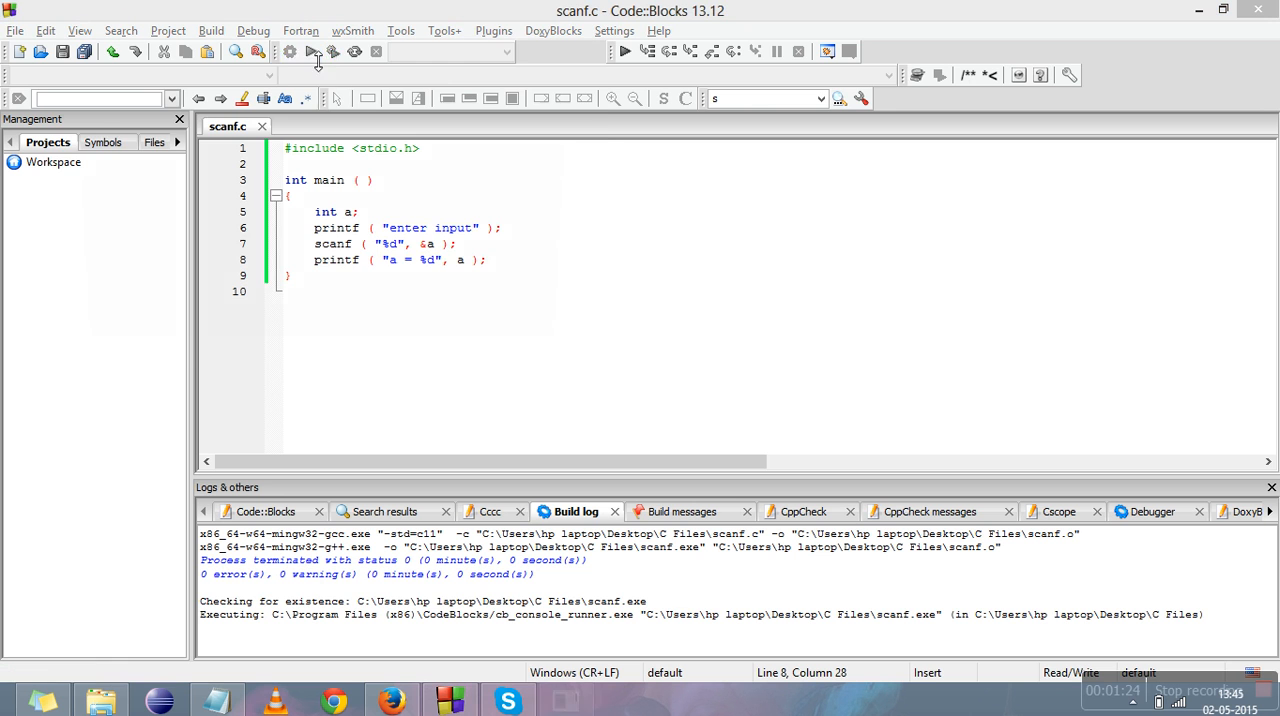
{"action": "left_click", "coordinate": [311, 51]}
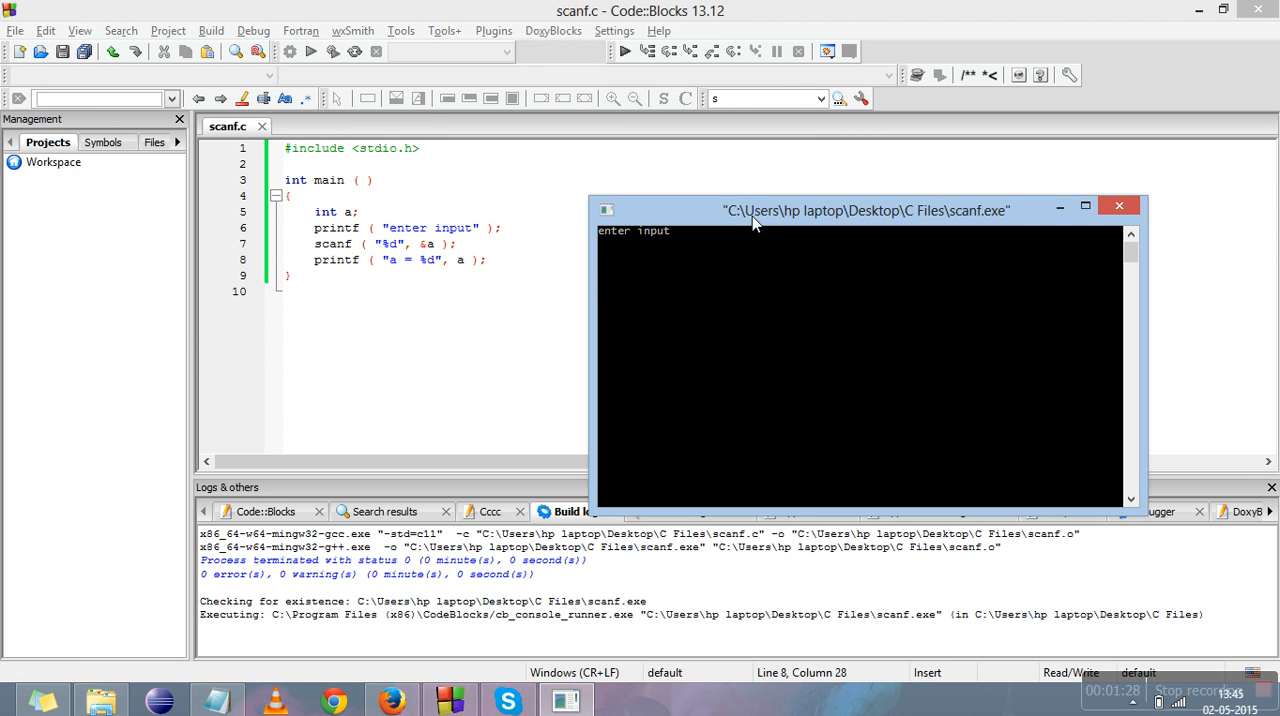
{"action": "mouse_move", "coordinate": [742, 235]}
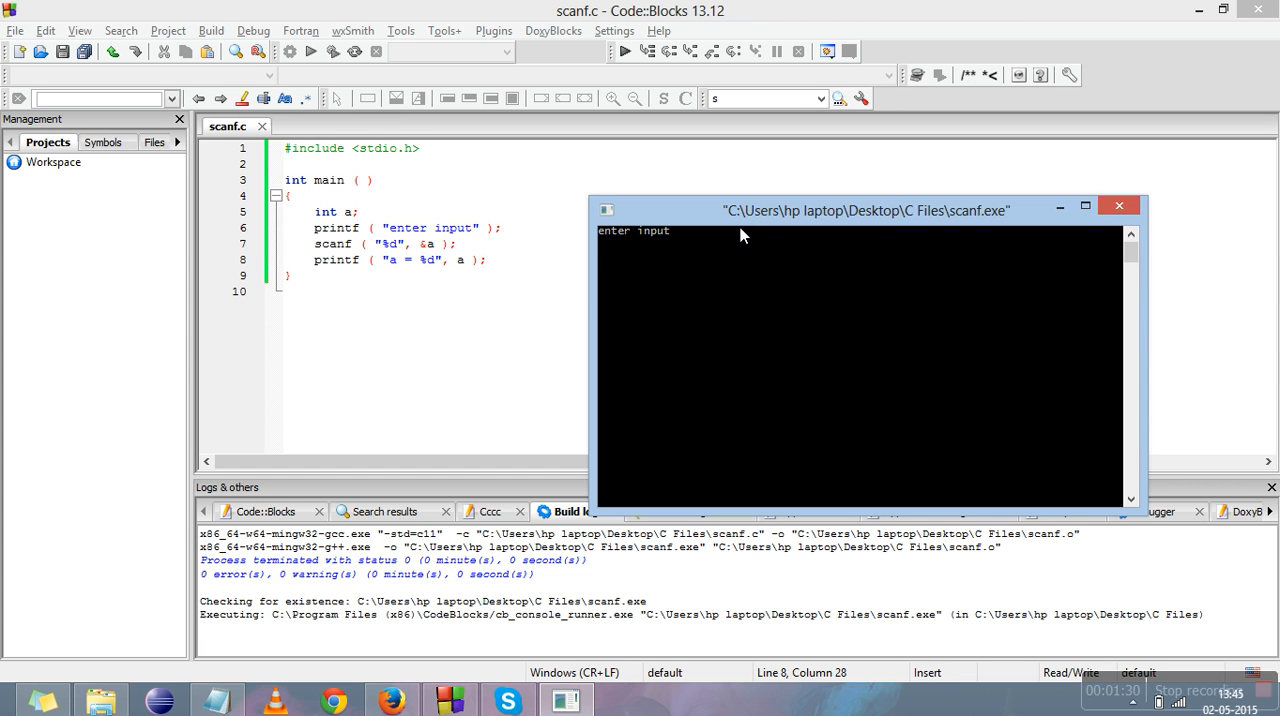
{"action": "type", "text": "5"}
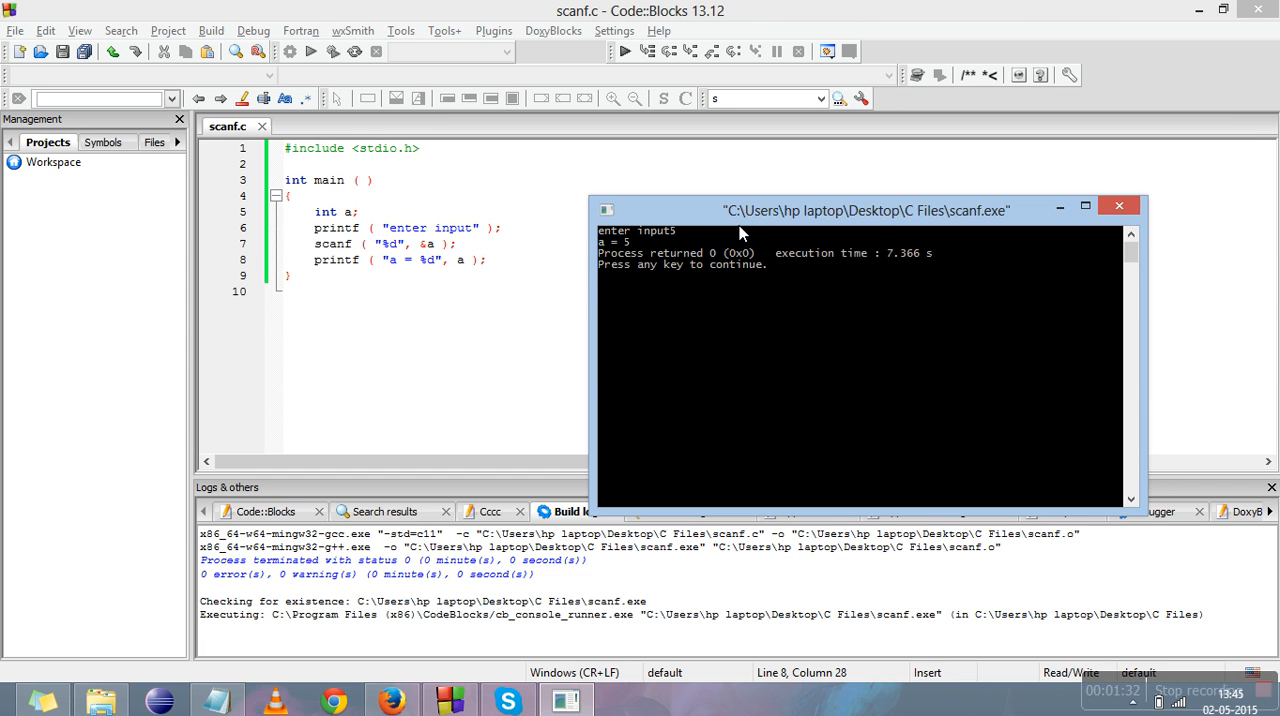
{"action": "mouse_move", "coordinate": [1060, 206]}
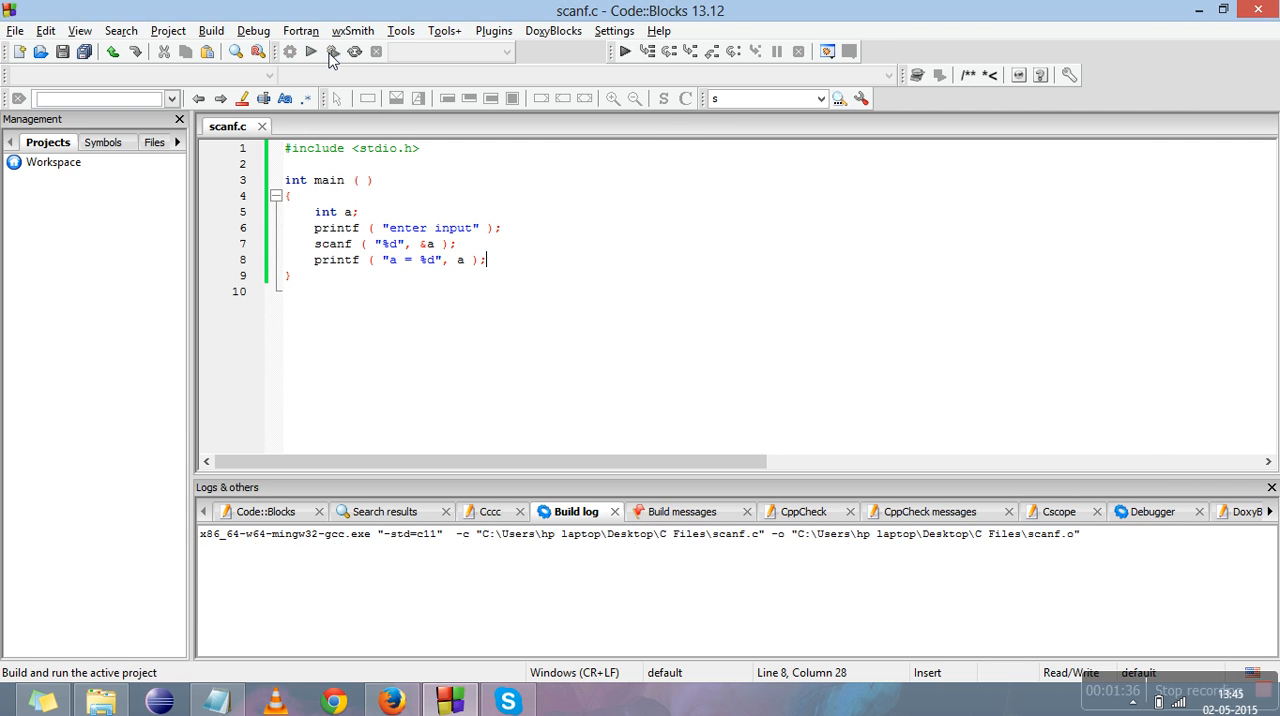
- Build and run again, submit 10 to print "a = 10", and close the console
{"action": "left_click", "coordinate": [333, 51]}
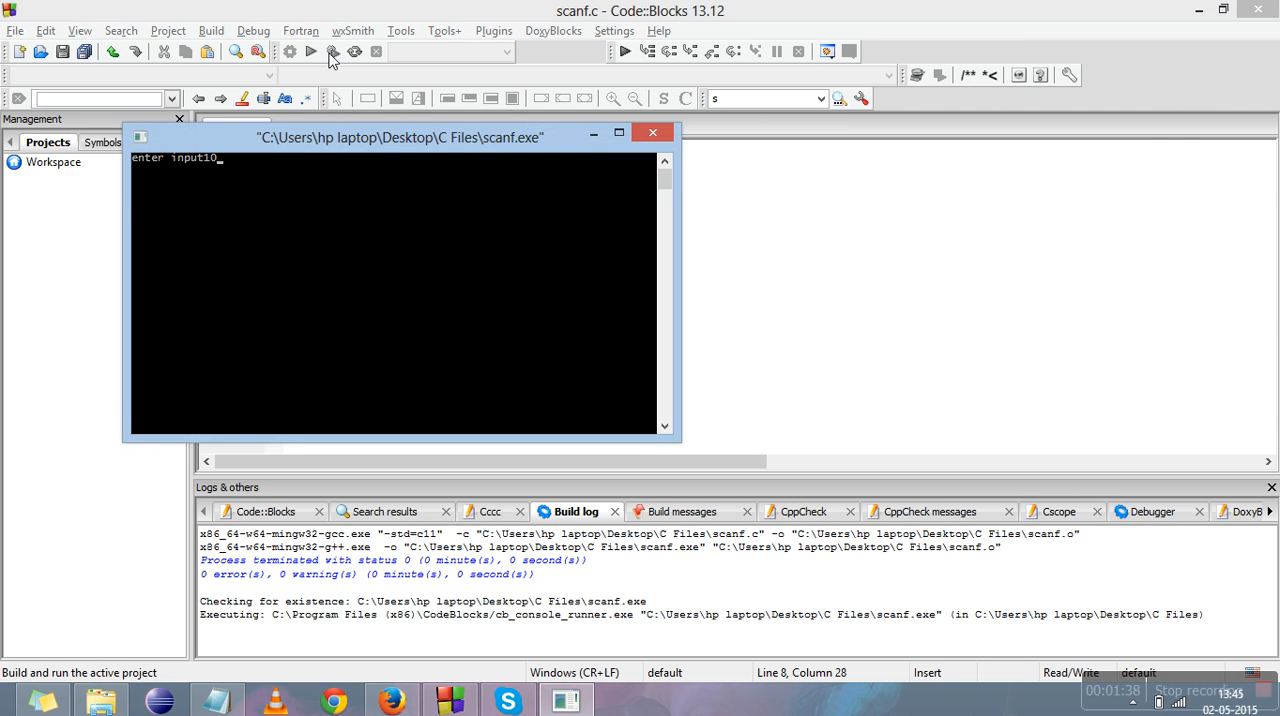
{"action": "key", "text": "Return"}
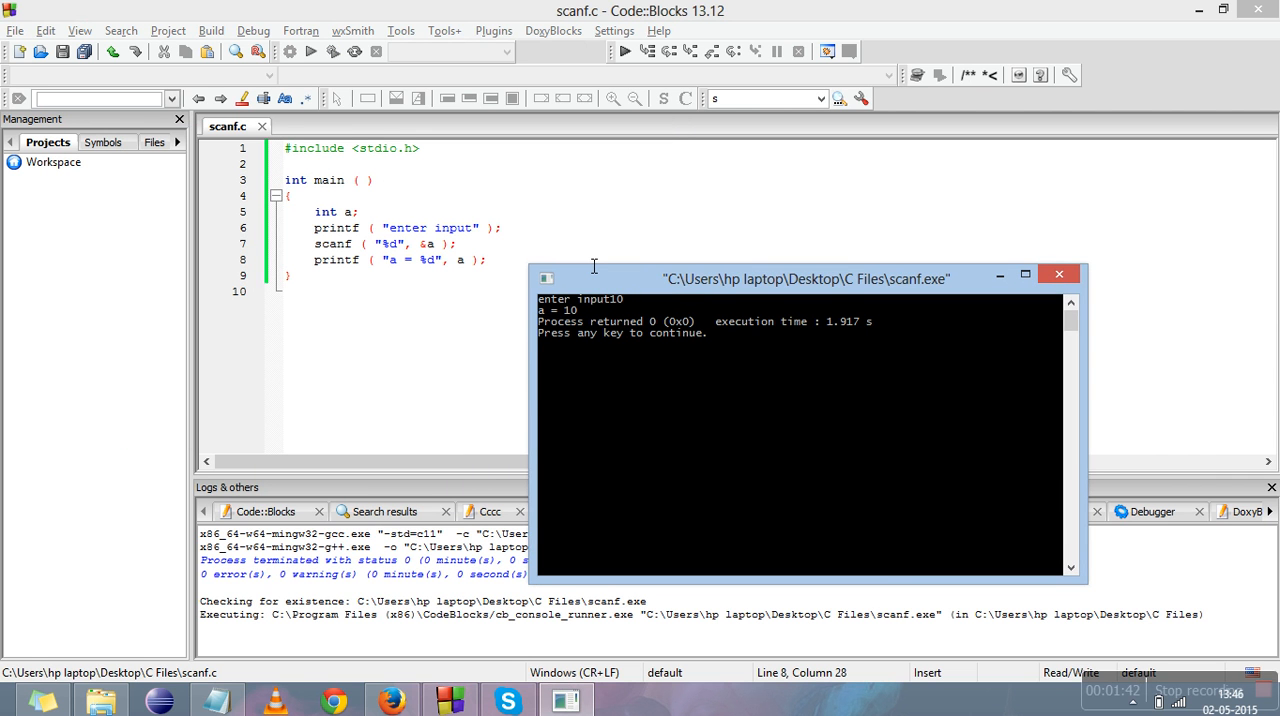
{"action": "mouse_move", "coordinate": [556, 331]}
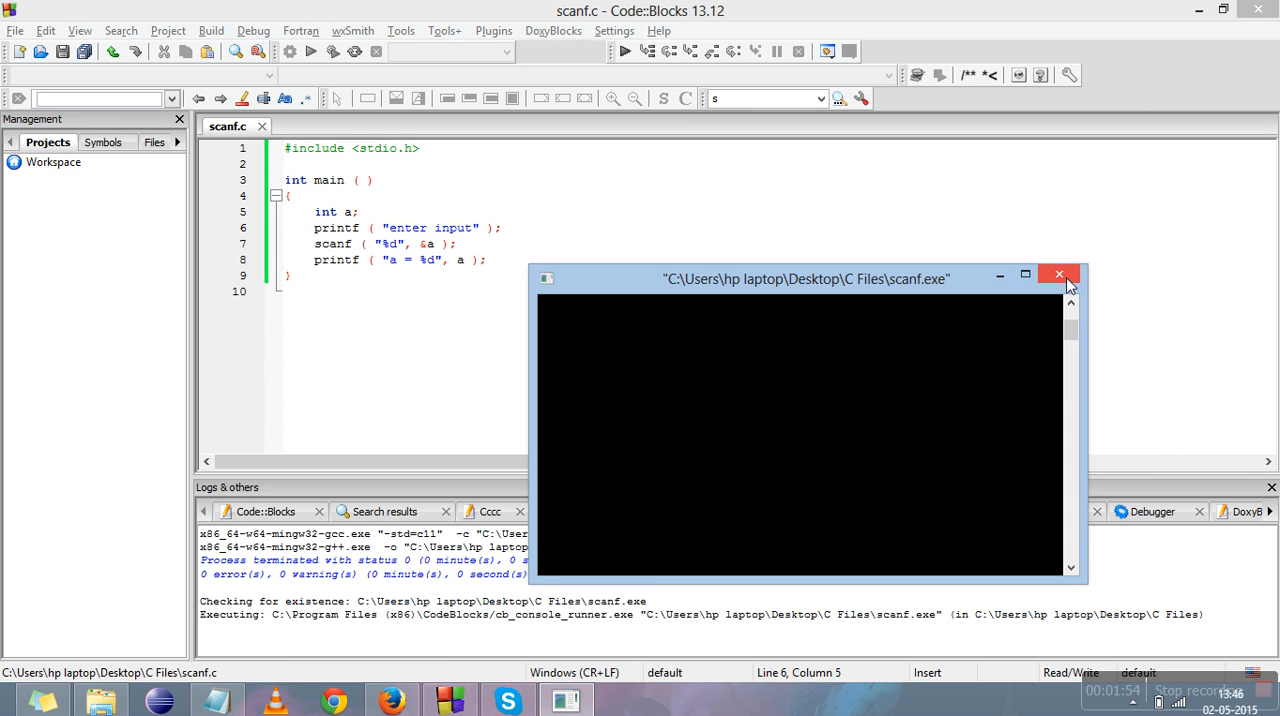
{"action": "left_click", "coordinate": [1058, 274]}
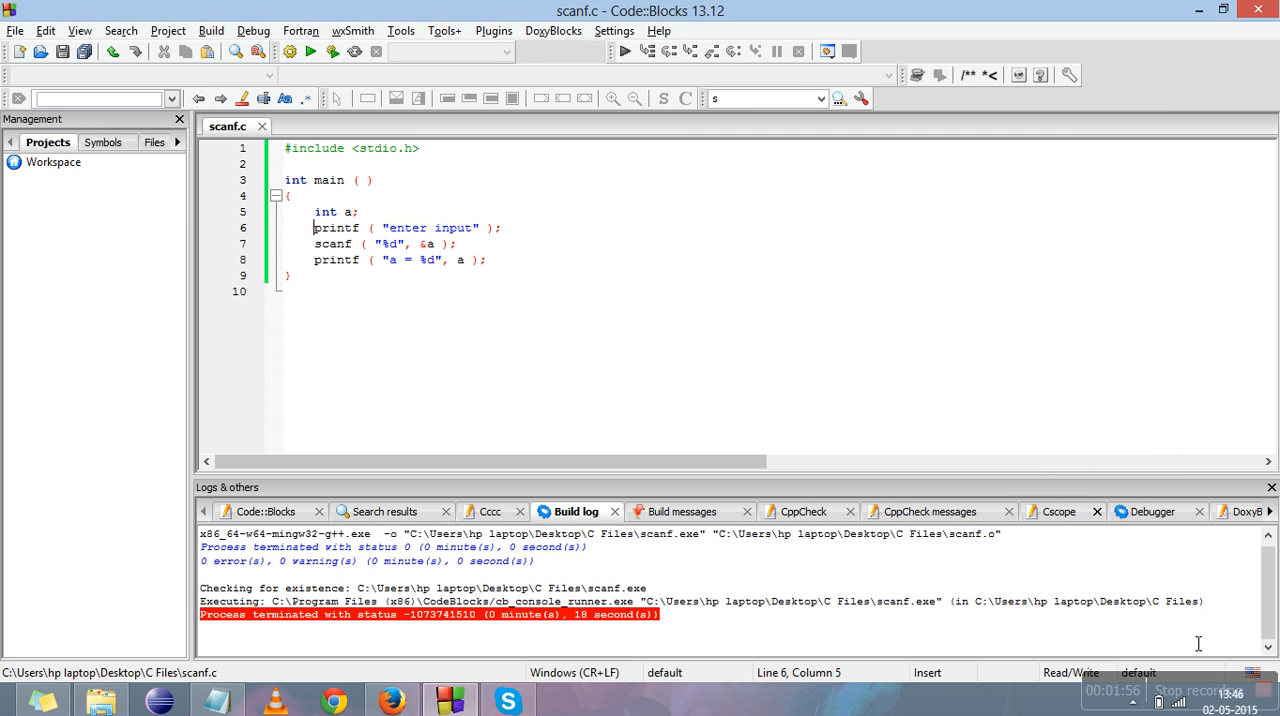